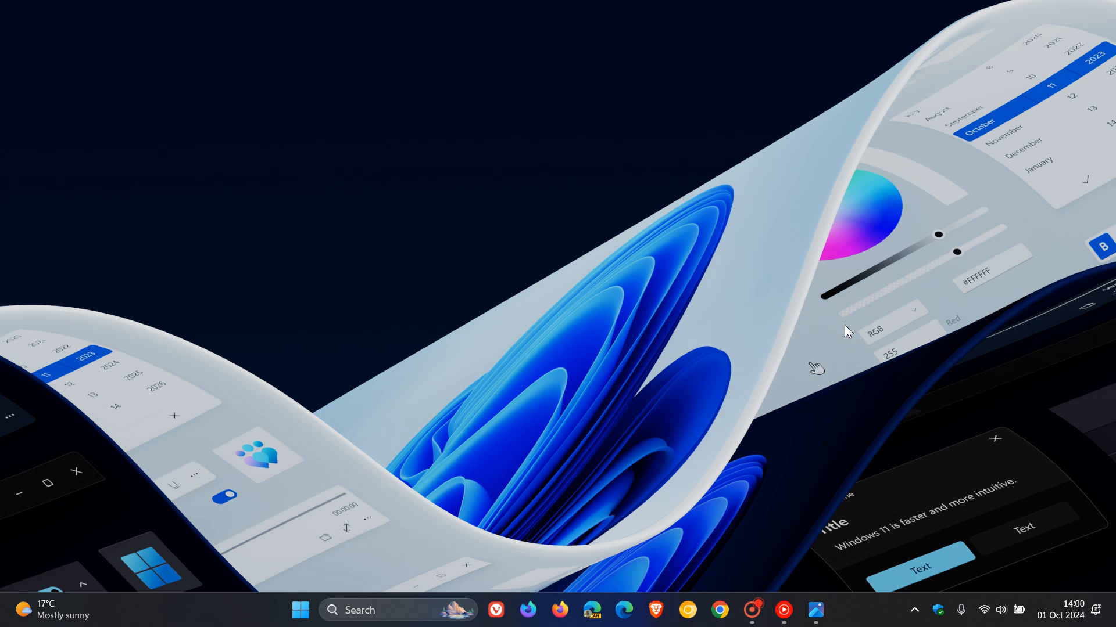
Show the taskbar's shortcut menu offering Task Manager and Taskbar settings
right_click(320, 610)
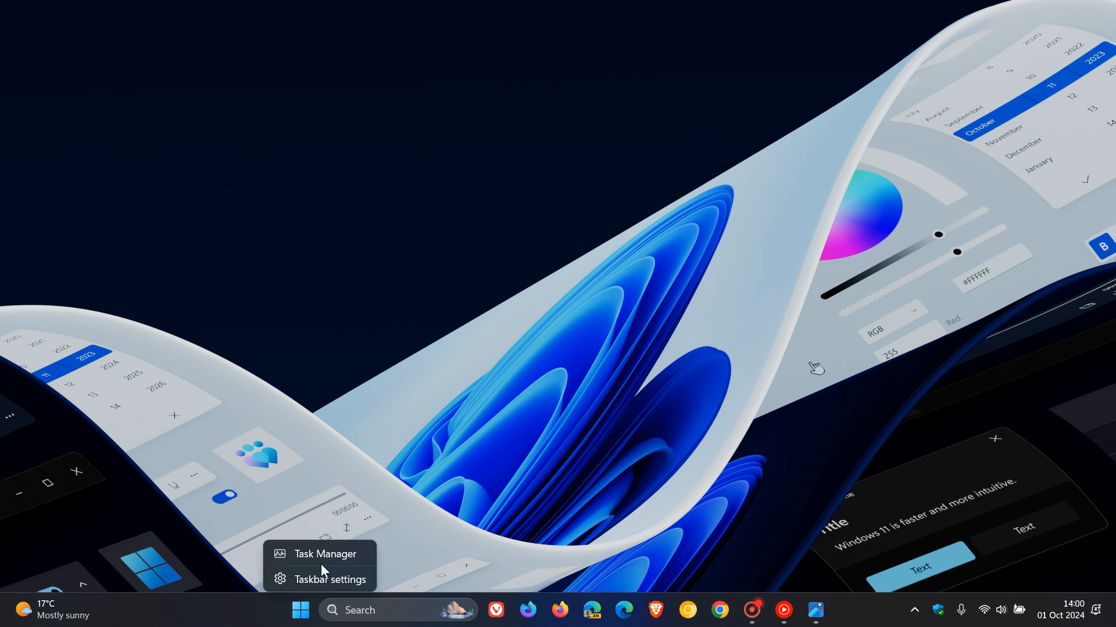
Launch Task Manager on its Processes page from the taskbar menu
left_click(324, 555)
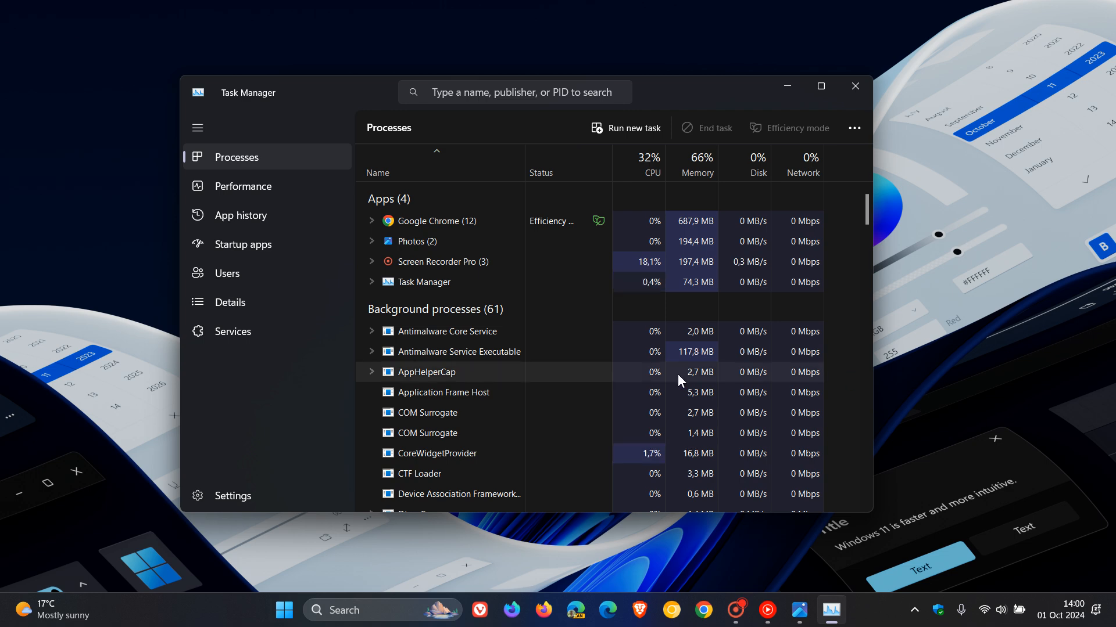
View the Performance page with Disk 0 labelled G: C:, close Task Manager, and launch Settings
left_click(243, 186)
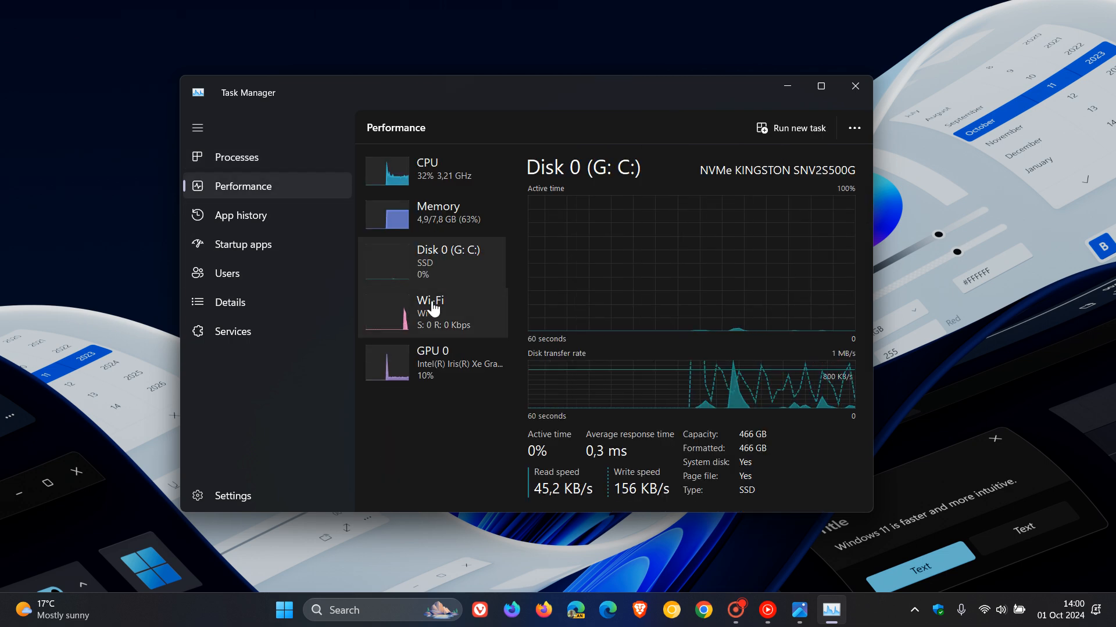
mouse_move(445, 277)
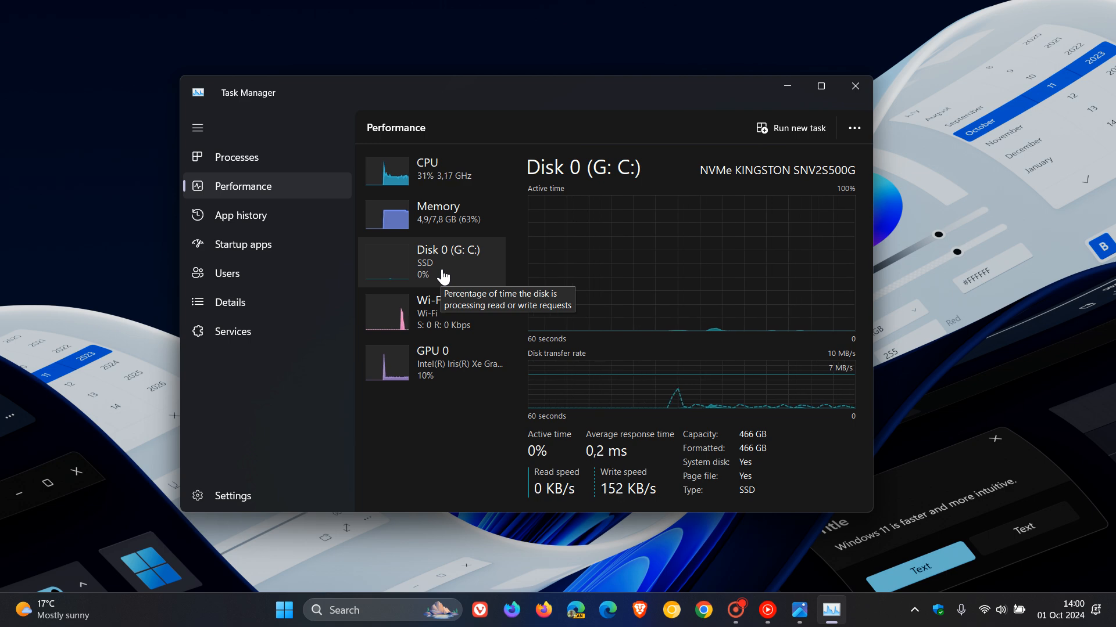
mouse_move(466, 274)
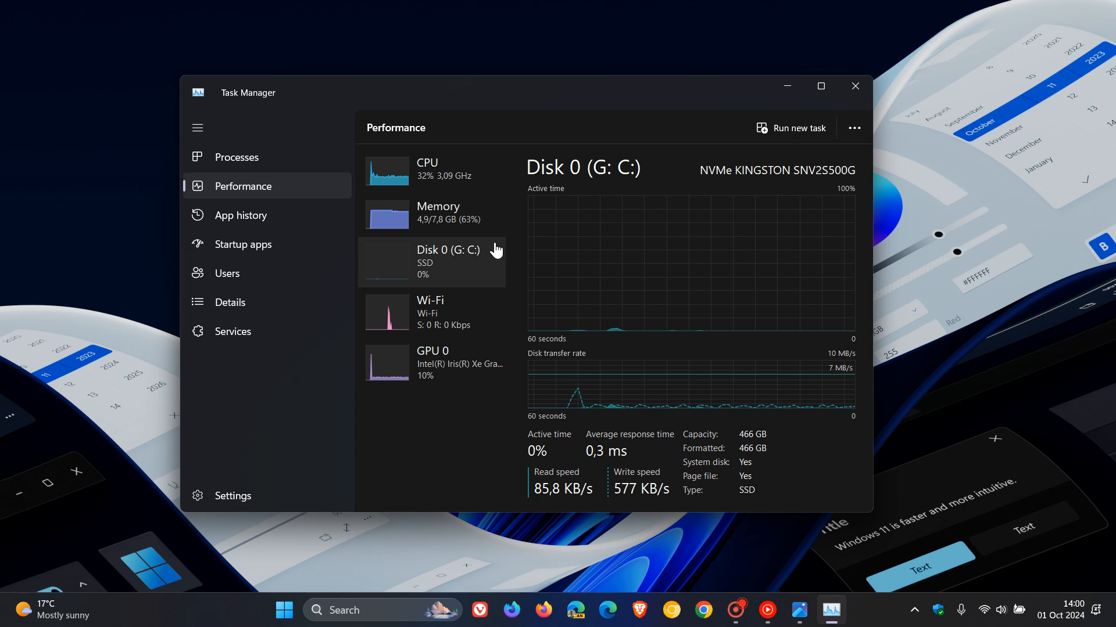
left_click(854, 86)
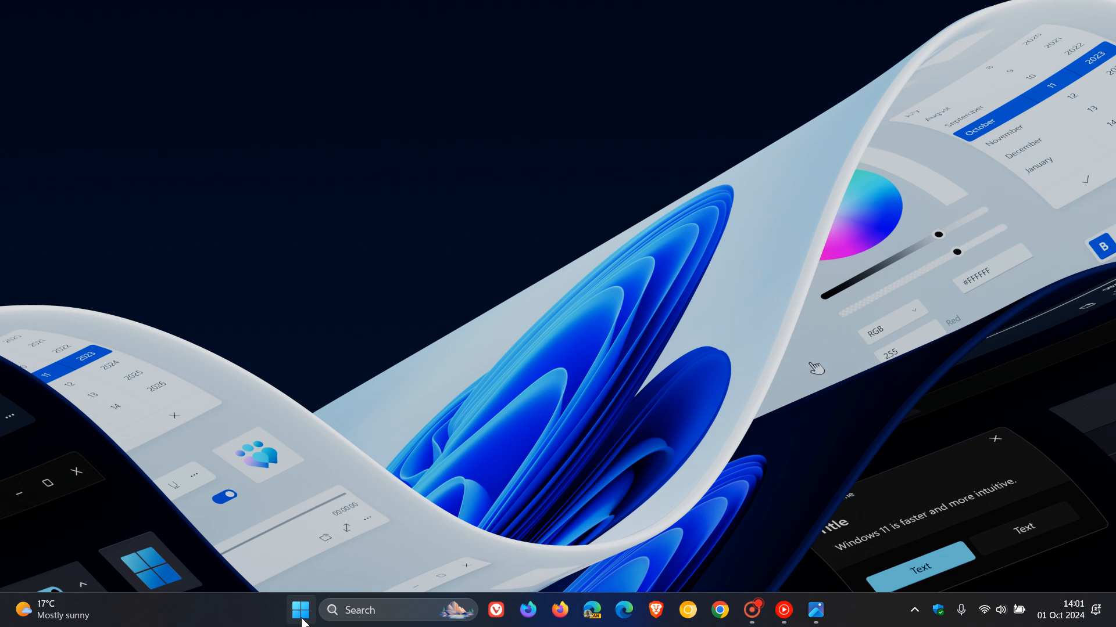
left_click(814, 610)
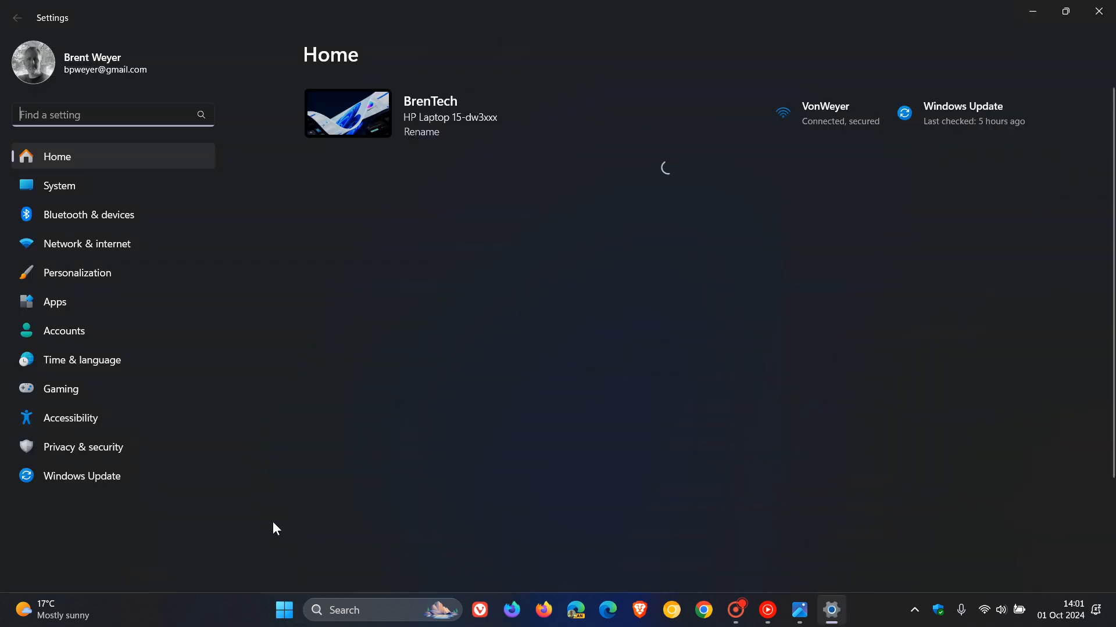
Go to Privacy & security and scroll toward Diagnostics & feedback
left_click(83, 446)
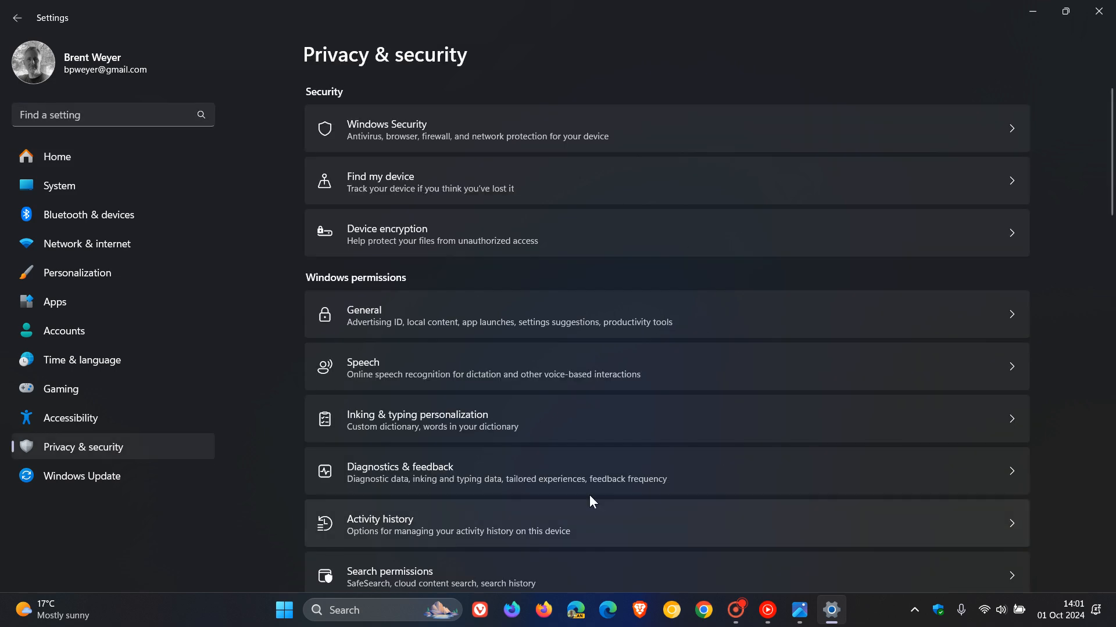
scroll("down", 3)
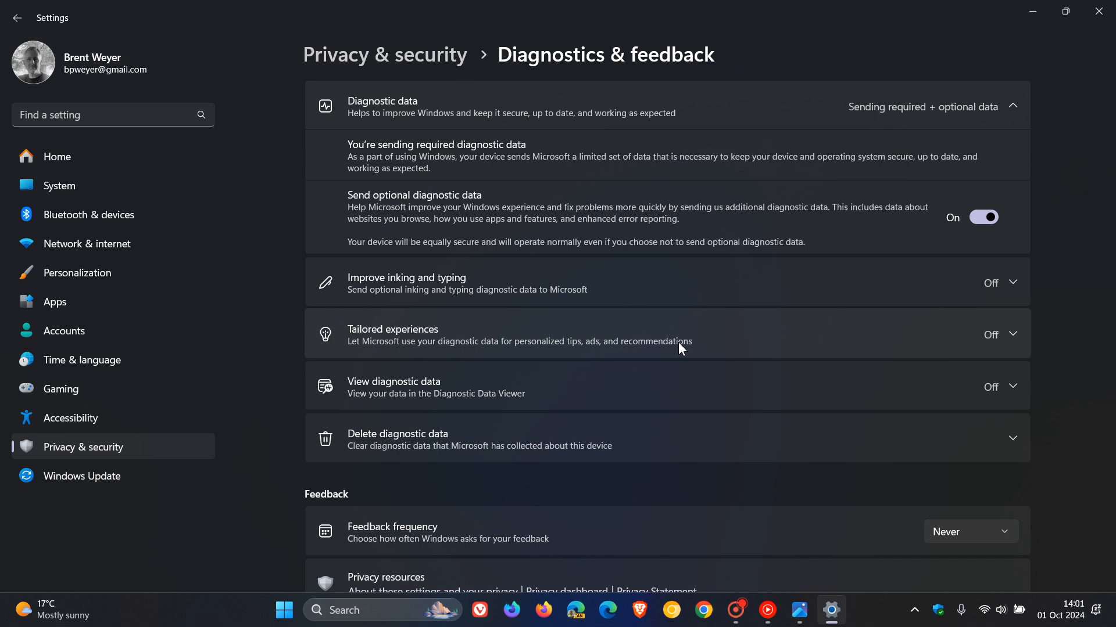
mouse_move(715, 329)
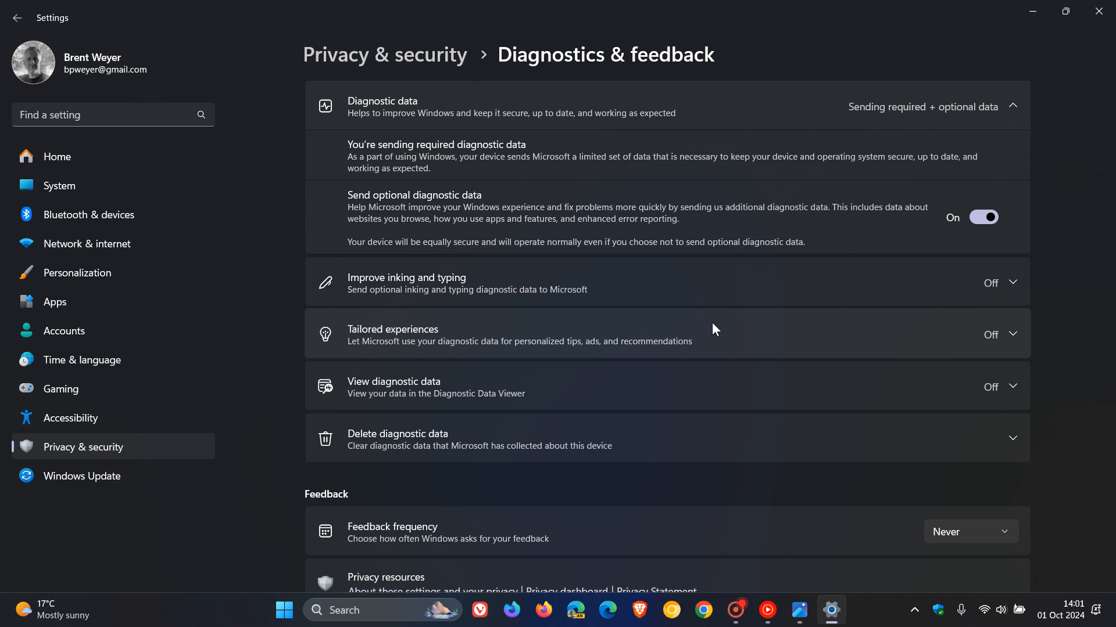
mouse_move(717, 337)
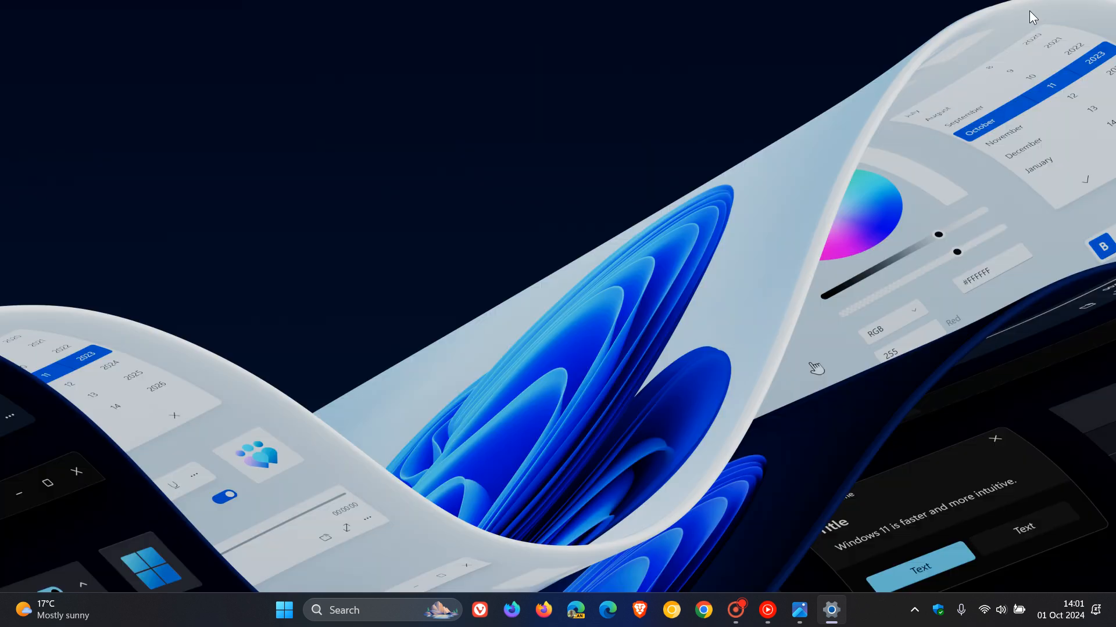
mouse_move(892, 234)
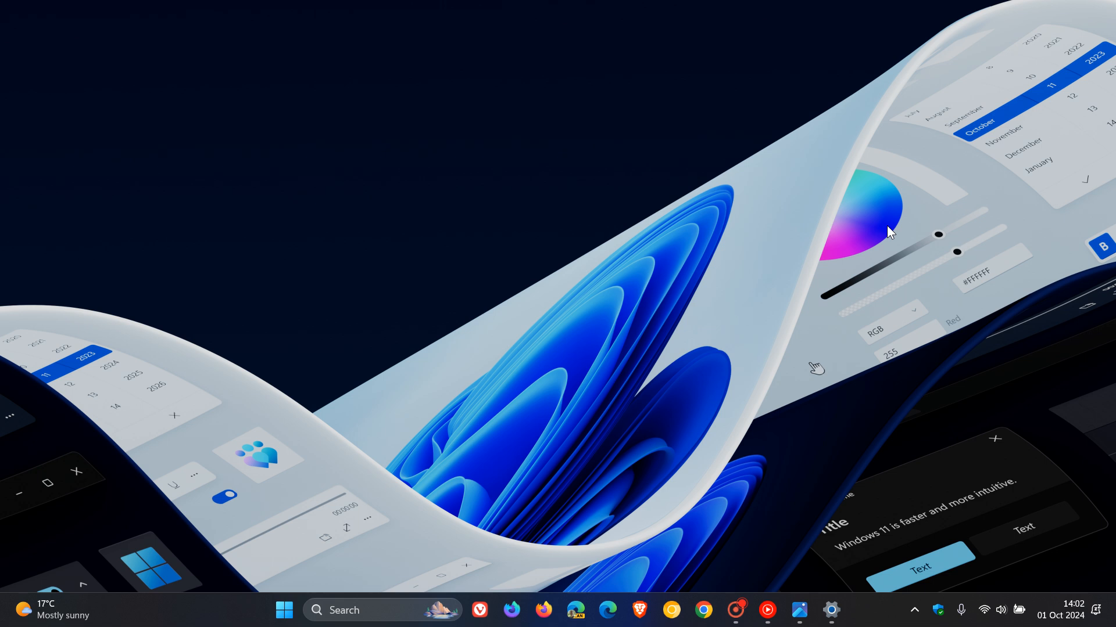
key("alt+tab")
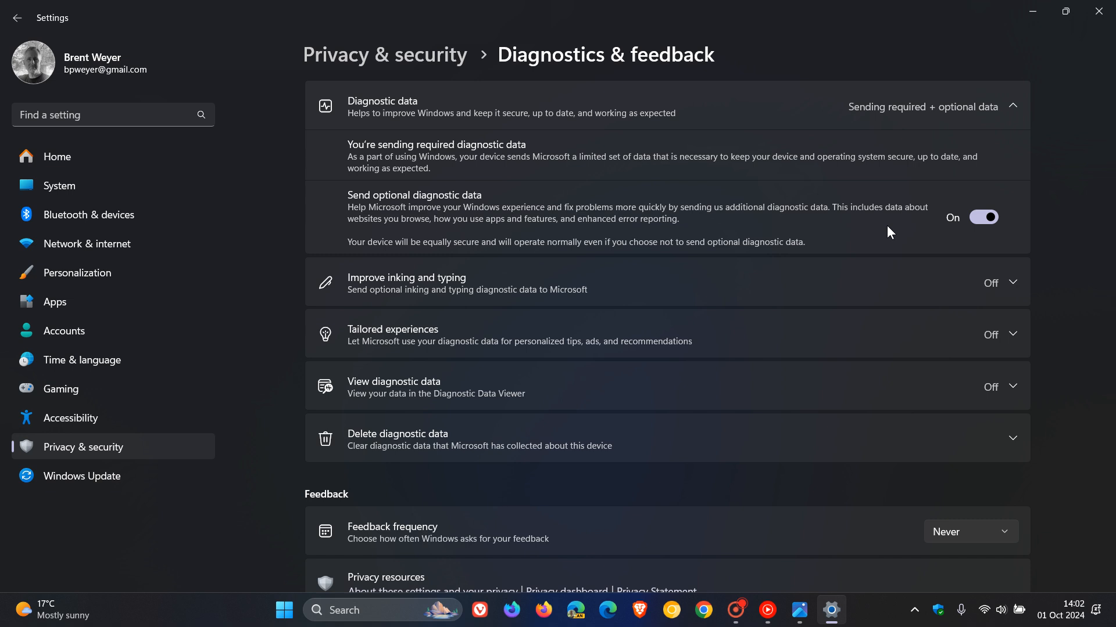
mouse_move(1031, 11)
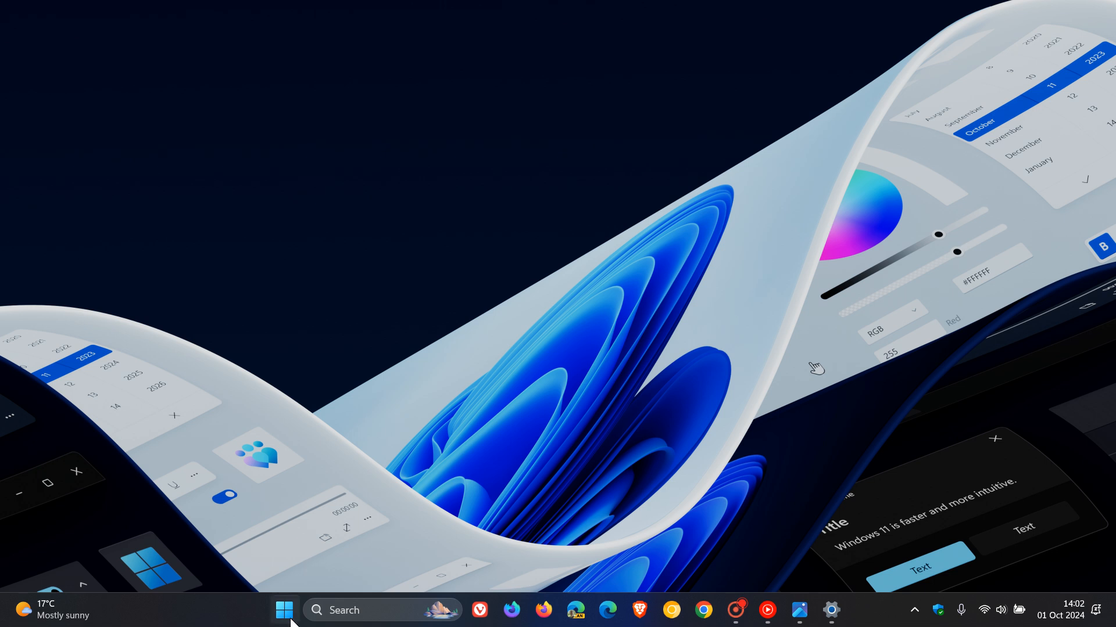
left_click(284, 611)
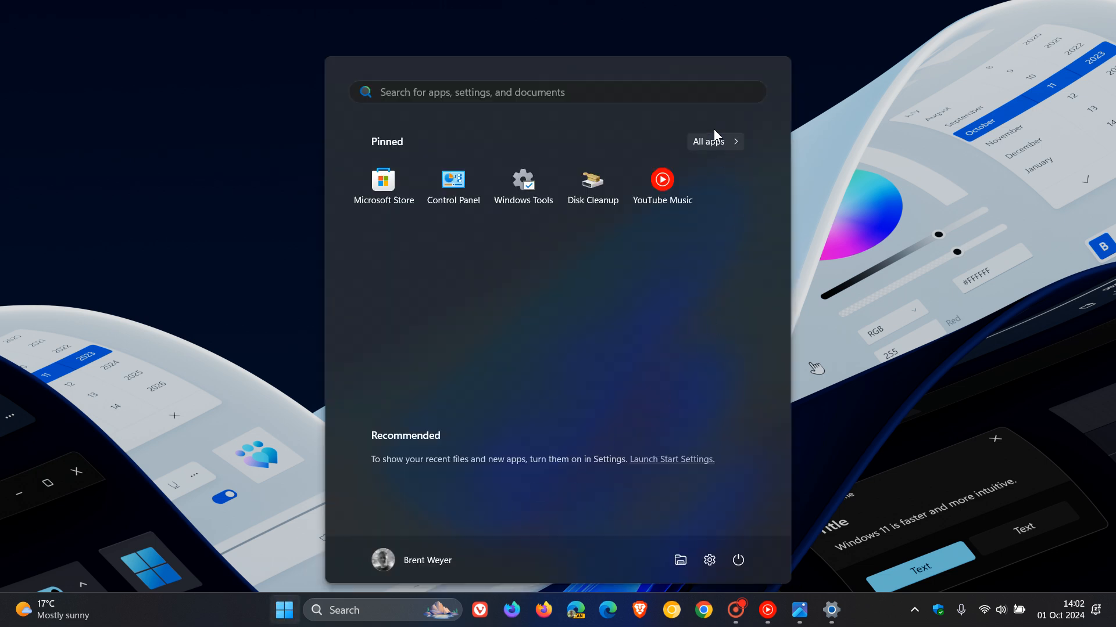
left_click(714, 140)
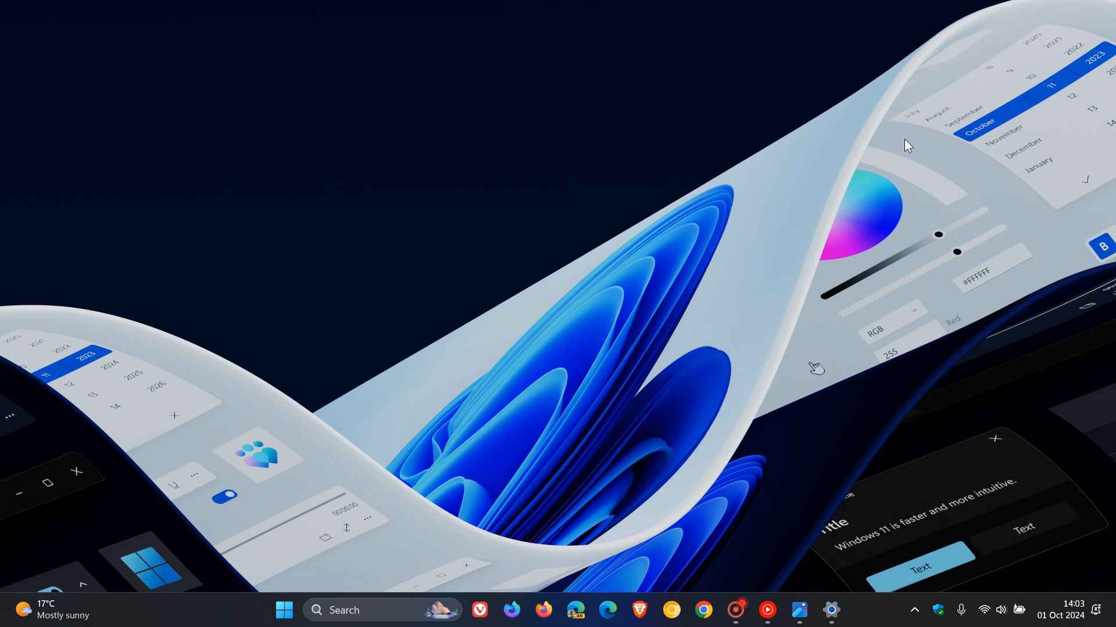
mouse_move(797, 554)
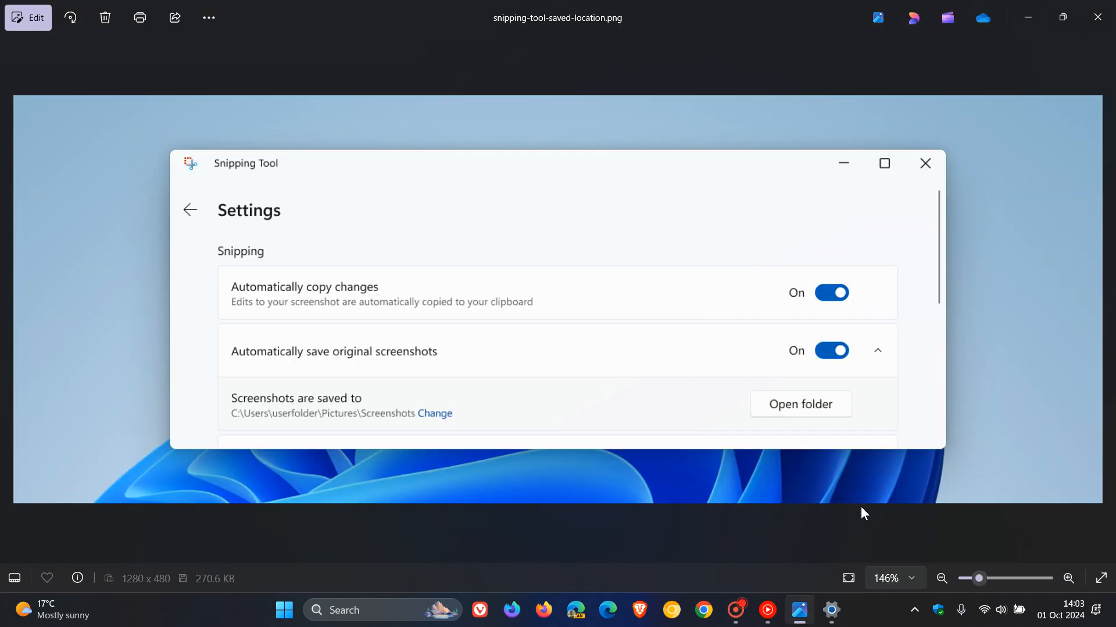
mouse_move(1018, 499)
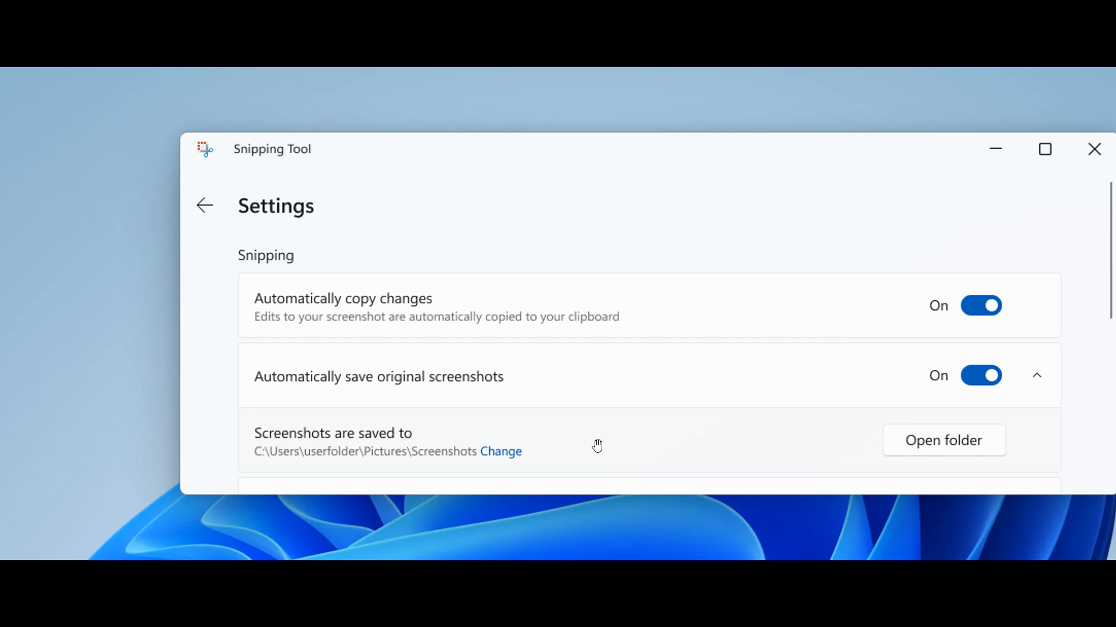
mouse_move(607, 433)
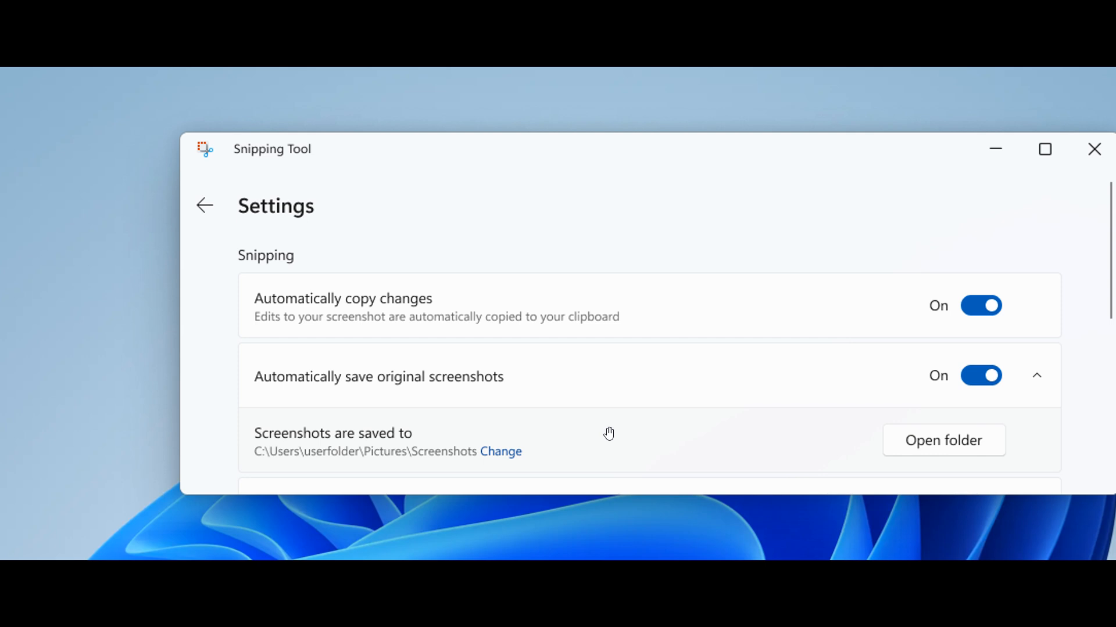
Display the Snipping Tool settings screenshot full screen in Photos
left_click(1044, 150)
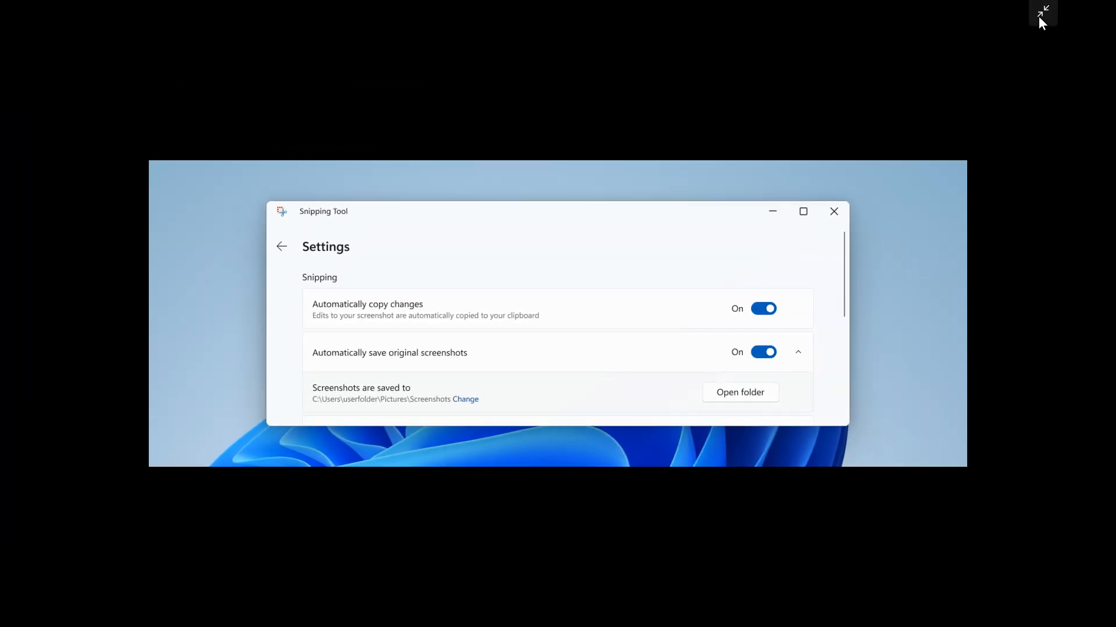